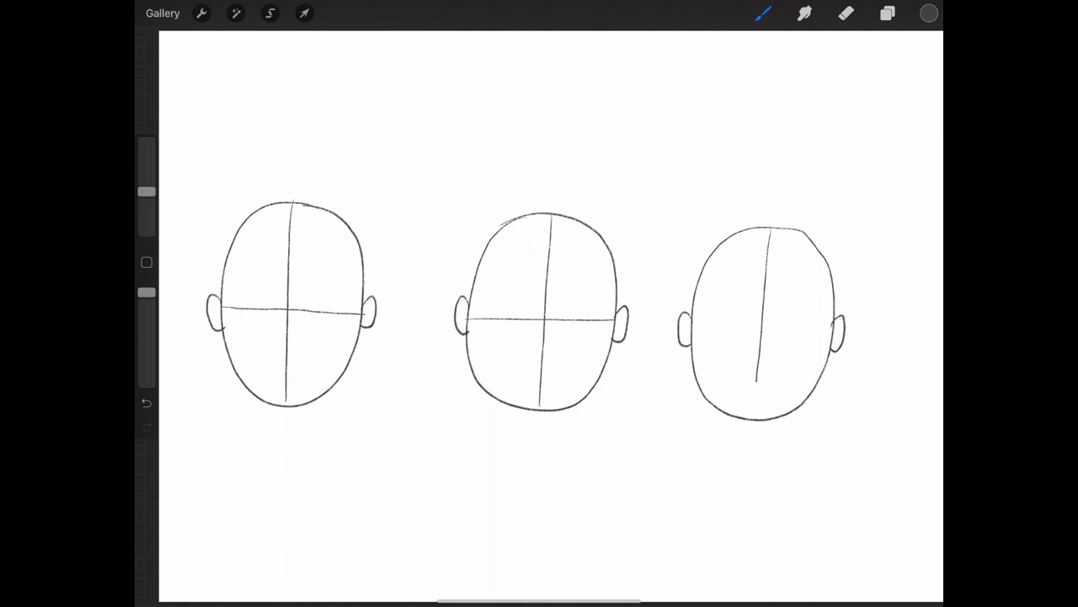
# Step: Switch from the head construction canvas to the hand drawings with the layer panel showing
pyautogui.click(886, 13)
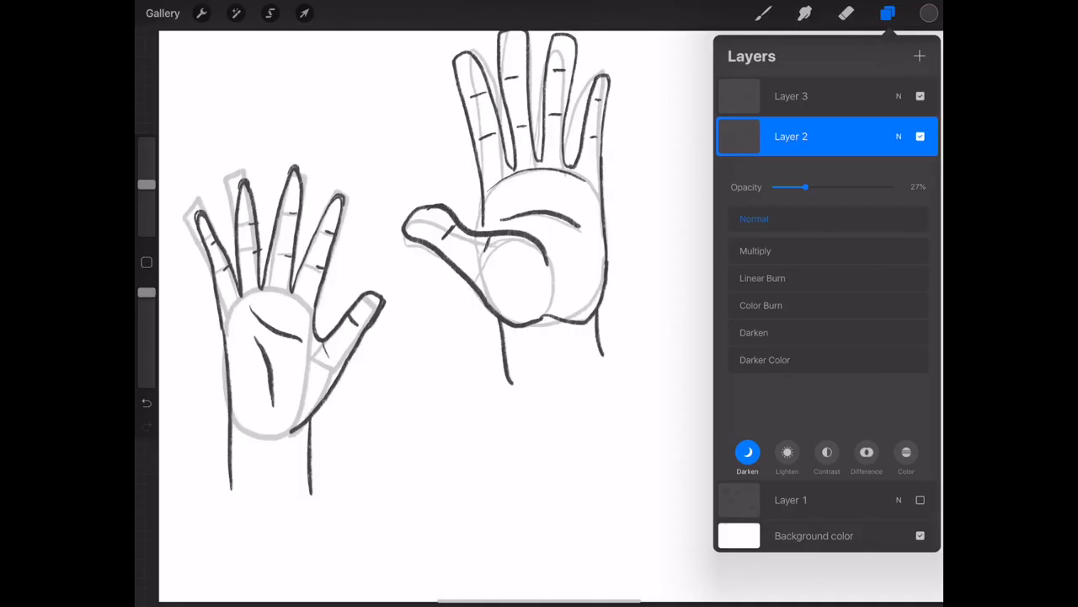